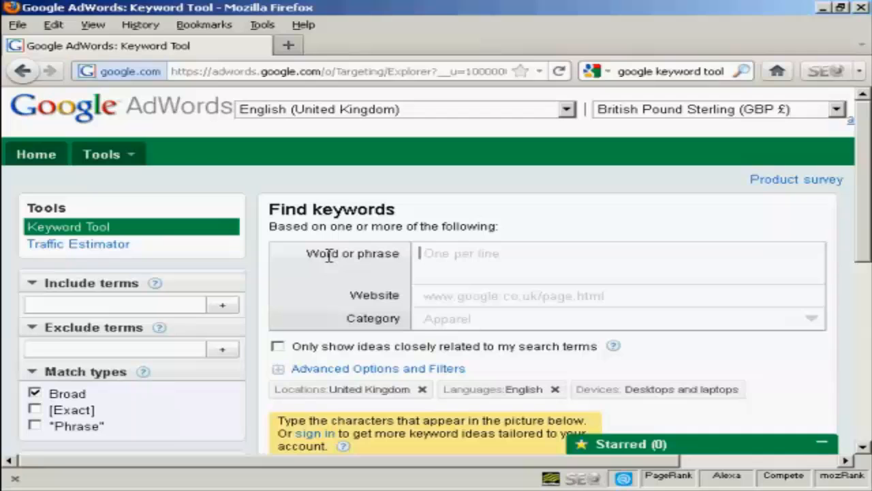
{"action": "mouse_move", "coordinate": [648, 84]}
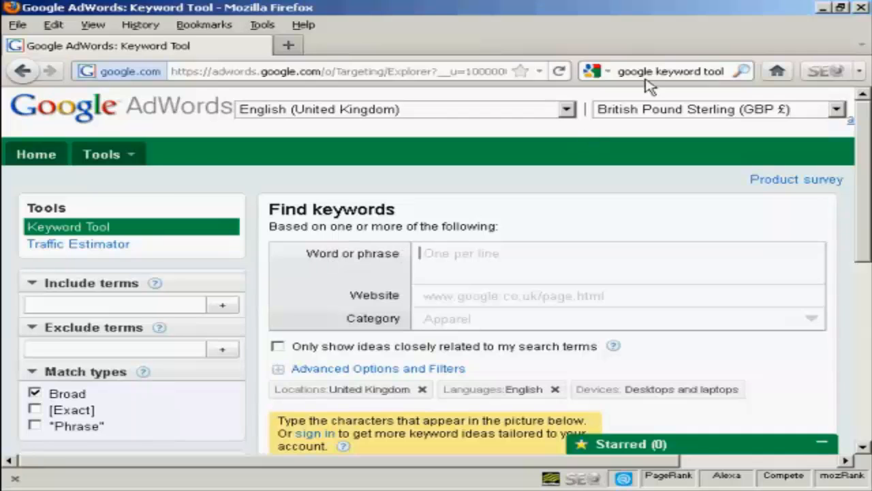
{"action": "mouse_move", "coordinate": [736, 90]}
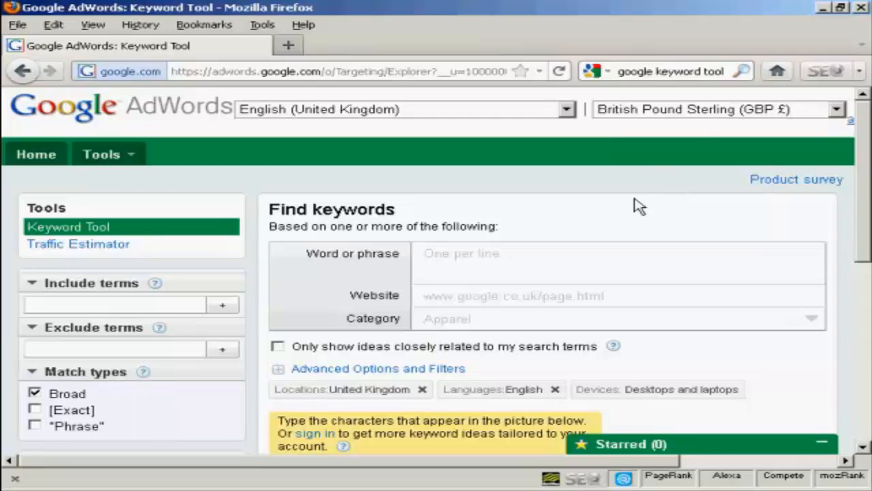
{"action": "mouse_move", "coordinate": [475, 251]}
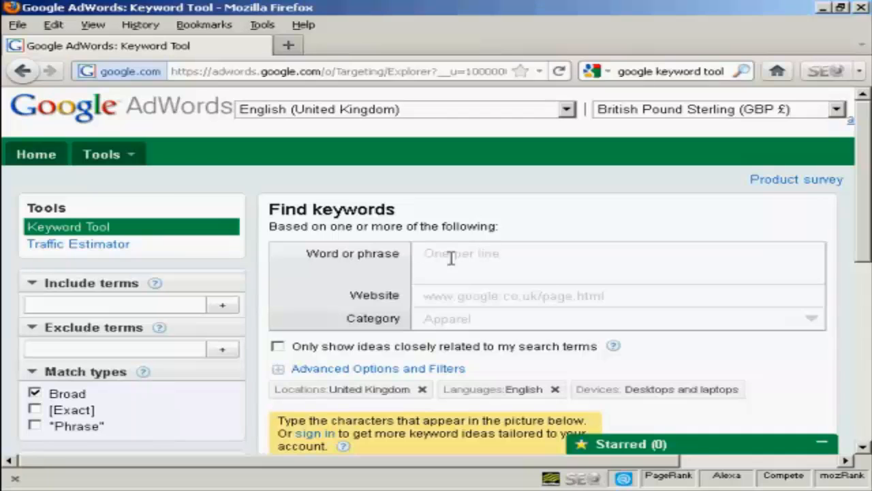
Step: Enter 'Affiliate marketing' in the Word or phrase field
{"action": "left_click", "coordinate": [450, 255]}
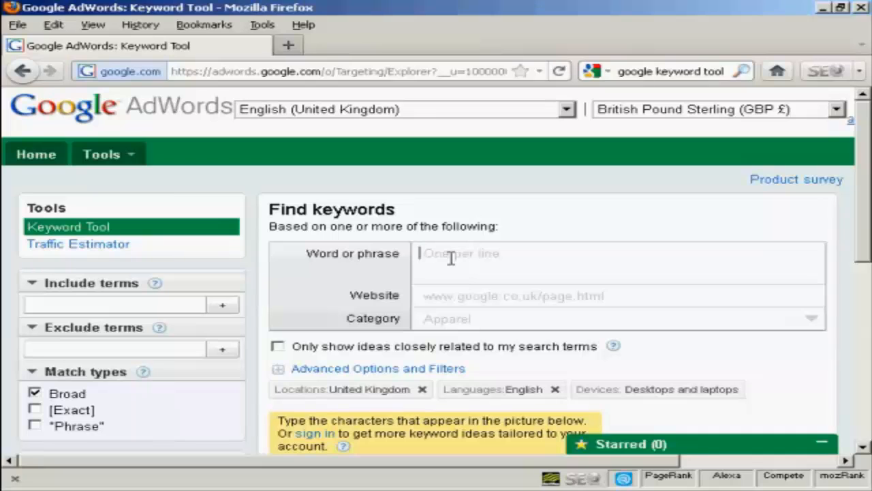
{"action": "type", "text": "Affiliate m"}
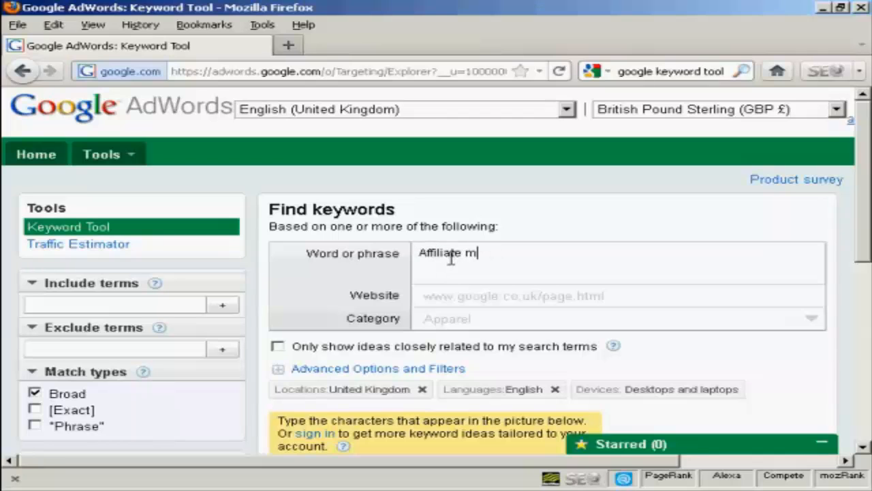
{"action": "type", "text": "arketing"}
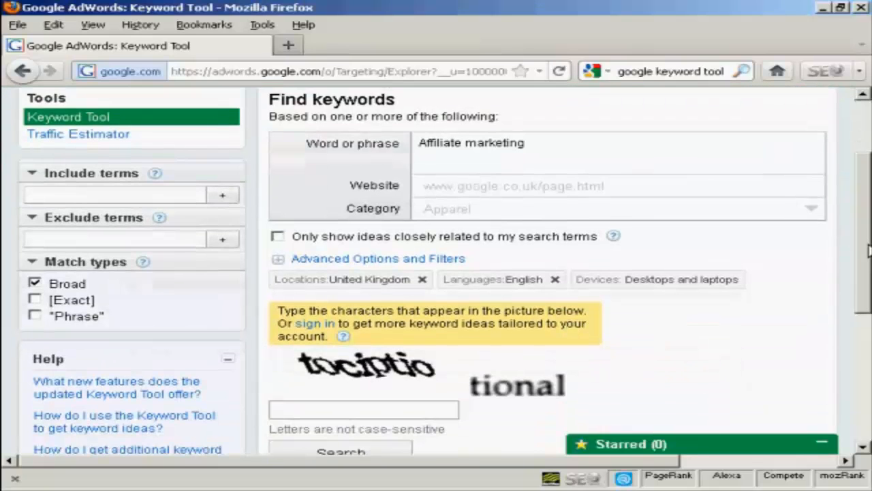
Step: Tick 'Only show ideas closely related to my search terms', keeping Broad match on
{"action": "scroll", "scroll_direction": "down", "scroll_amount": 3}
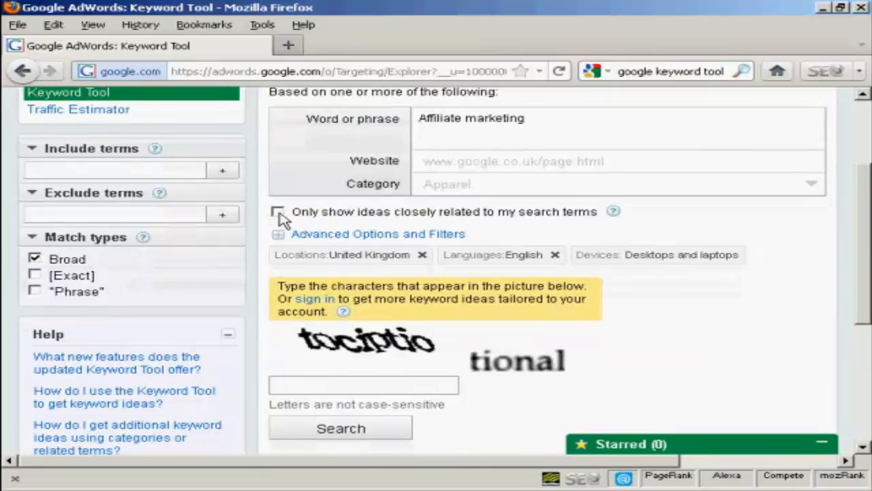
{"action": "mouse_move", "coordinate": [607, 225]}
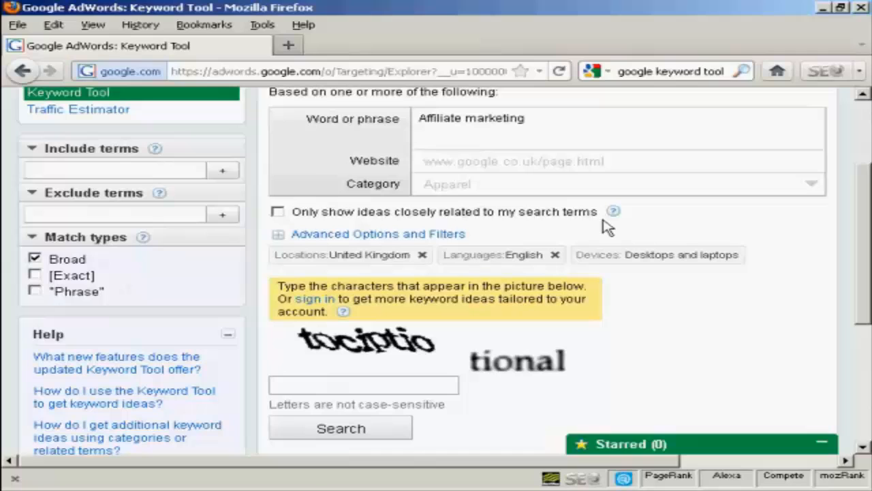
{"action": "left_click", "coordinate": [278, 211]}
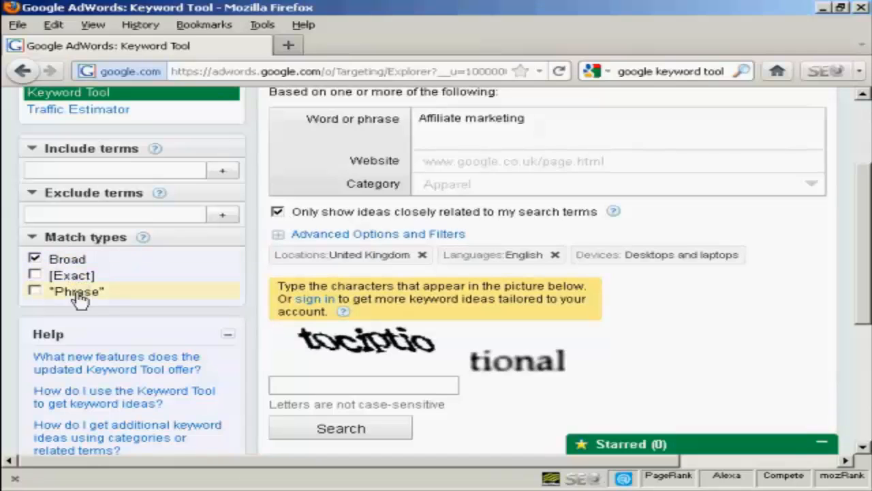
{"action": "mouse_move", "coordinate": [196, 263]}
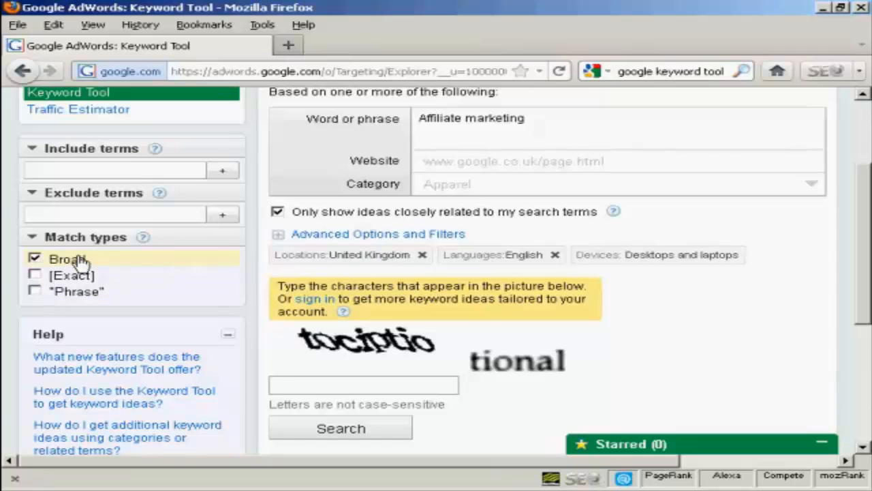
{"action": "left_click", "coordinate": [363, 384]}
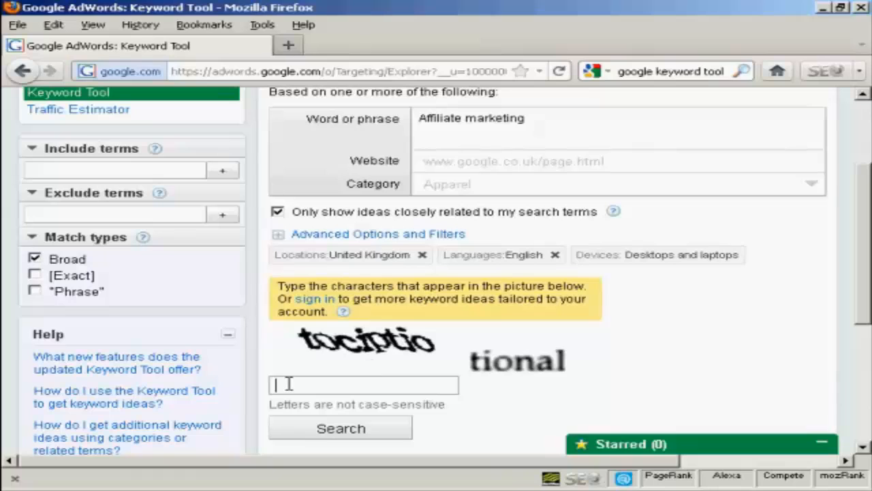
{"action": "mouse_move", "coordinate": [639, 394]}
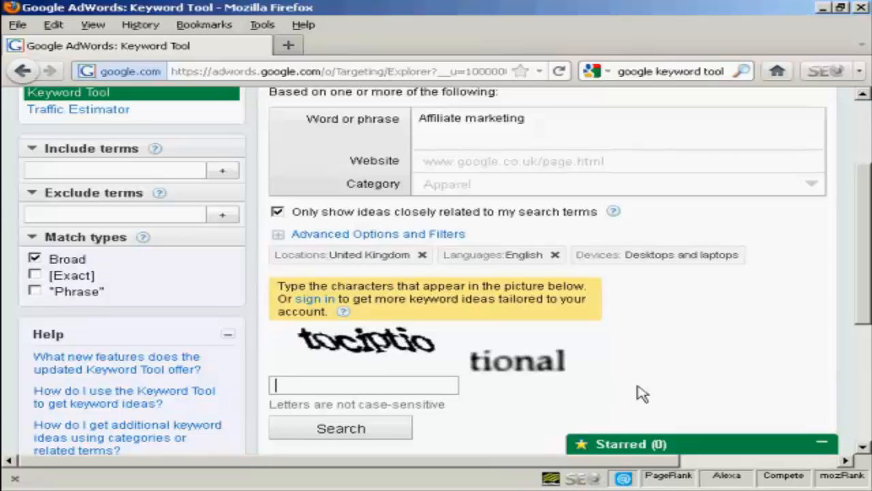
Step: Enter the captcha characters and run the affiliate marketing keyword search
{"action": "type", "text": "t"}
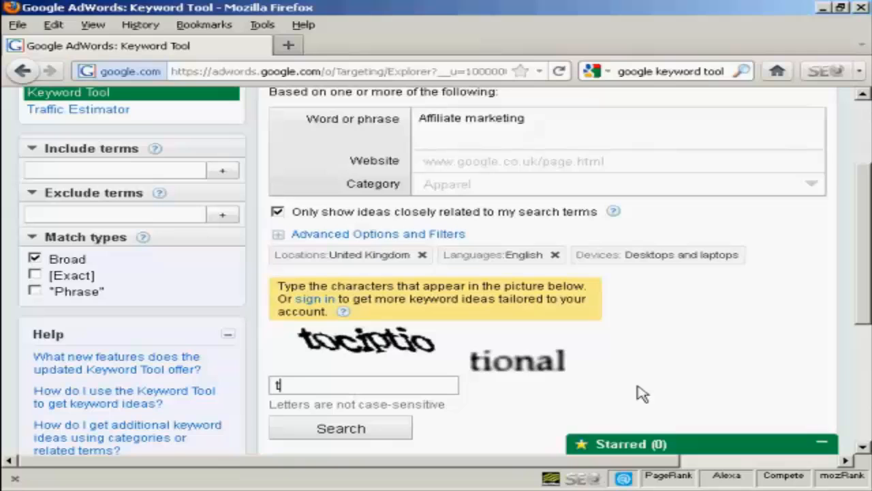
{"action": "type", "text": "ociptio tional"}
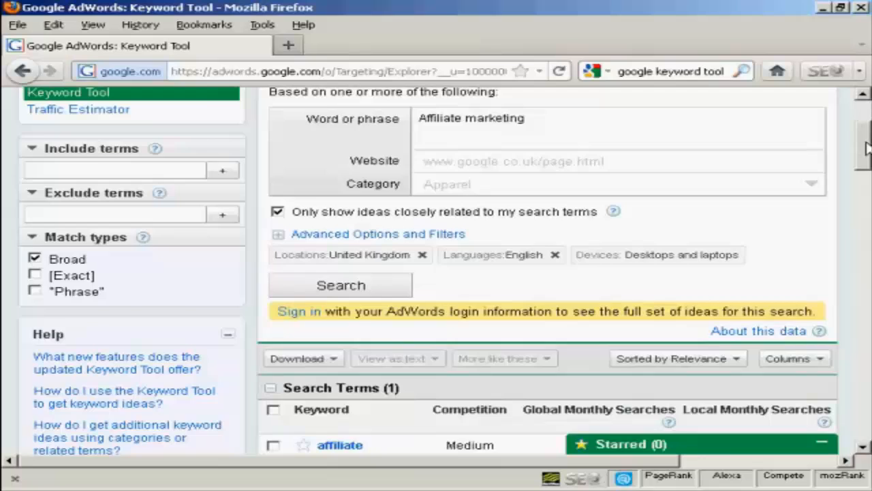
{"action": "scroll", "scroll_direction": "down", "scroll_amount": 3}
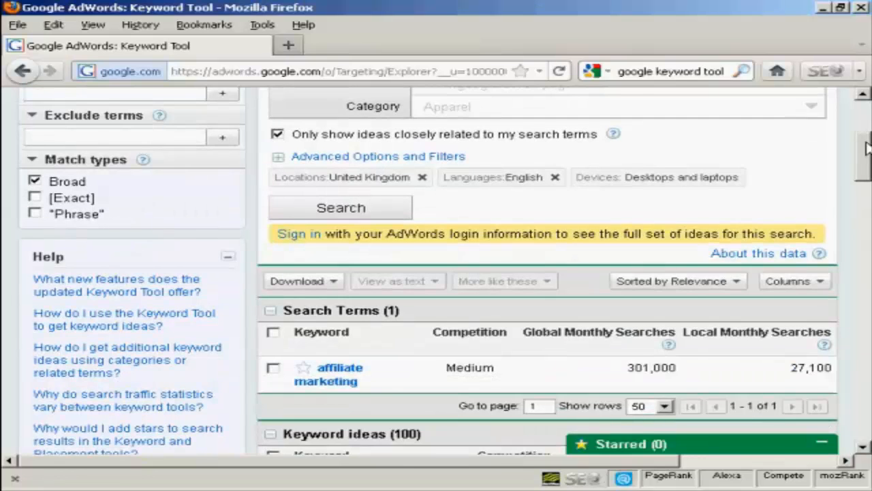
{"action": "scroll", "scroll_direction": "down", "scroll_amount": 3}
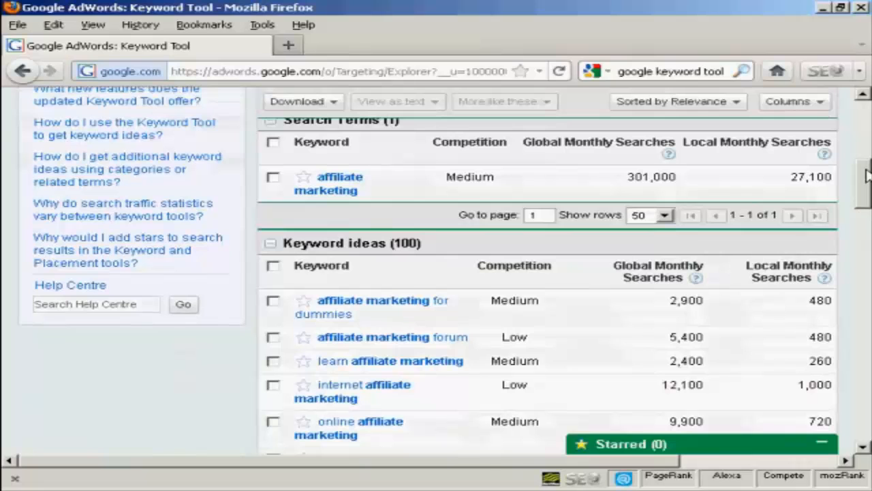
{"action": "scroll", "scroll_direction": "down", "scroll_amount": 3}
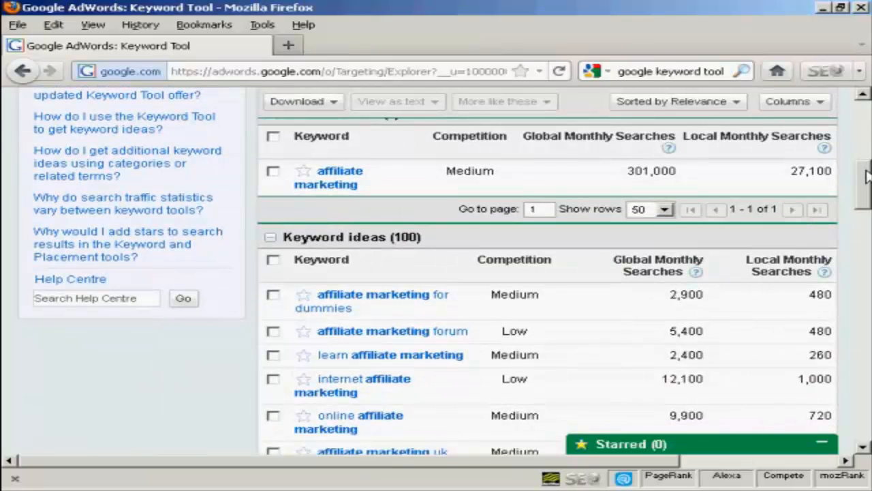
{"action": "scroll", "scroll_direction": "down", "scroll_amount": 3}
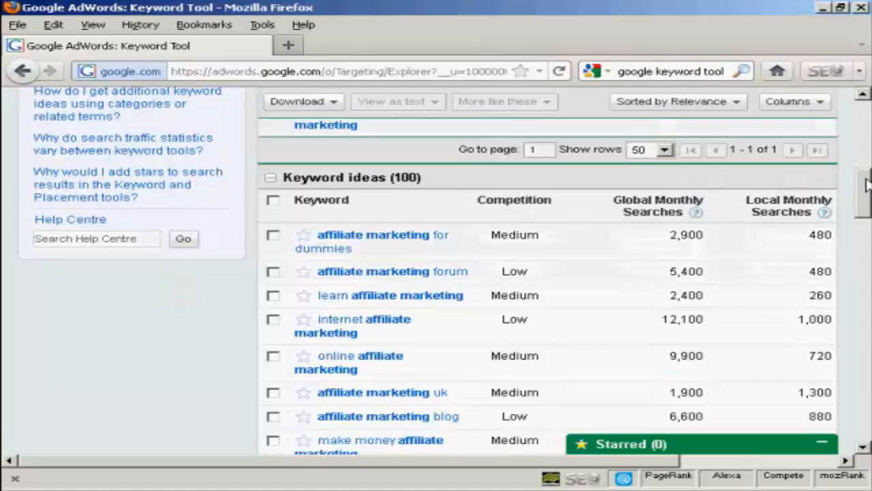
{"action": "scroll", "scroll_direction": "down", "scroll_amount": 3}
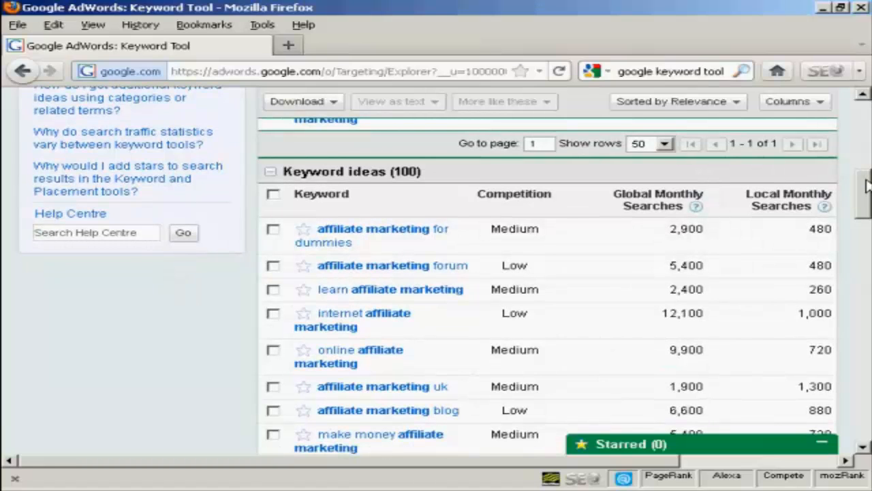
{"action": "scroll", "scroll_direction": "down", "scroll_amount": 3}
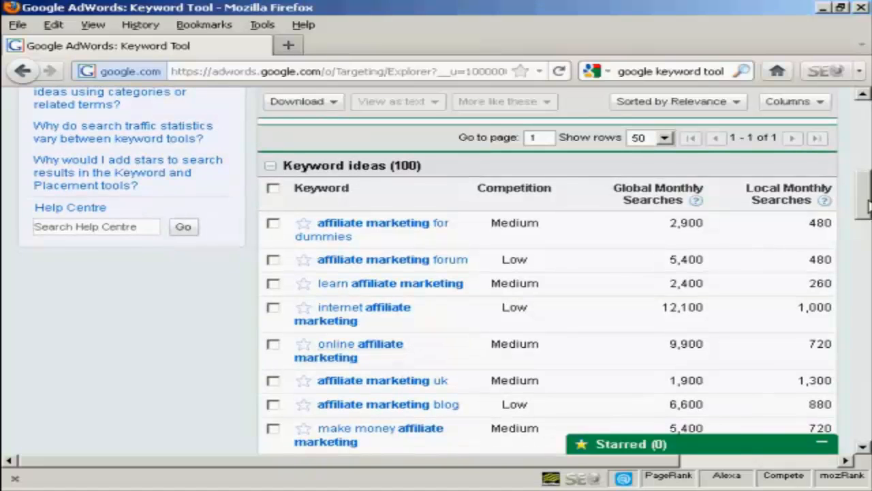
{"action": "mouse_move", "coordinate": [516, 197]}
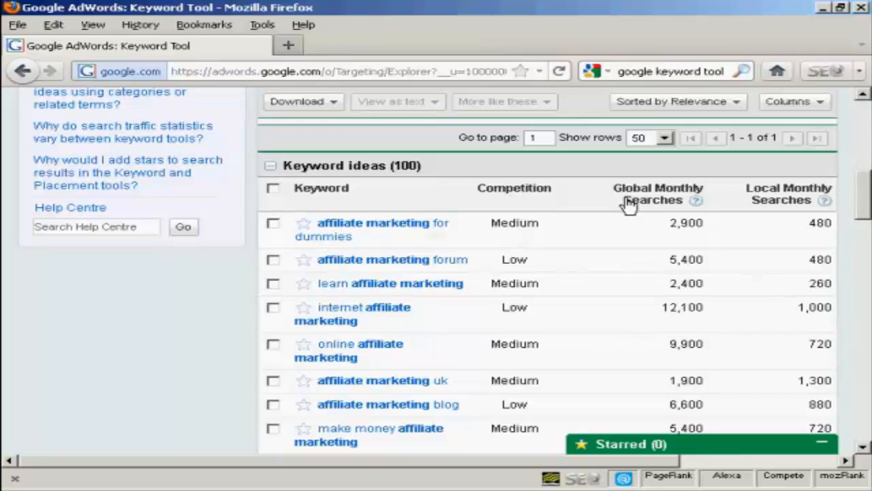
{"action": "mouse_move", "coordinate": [798, 206]}
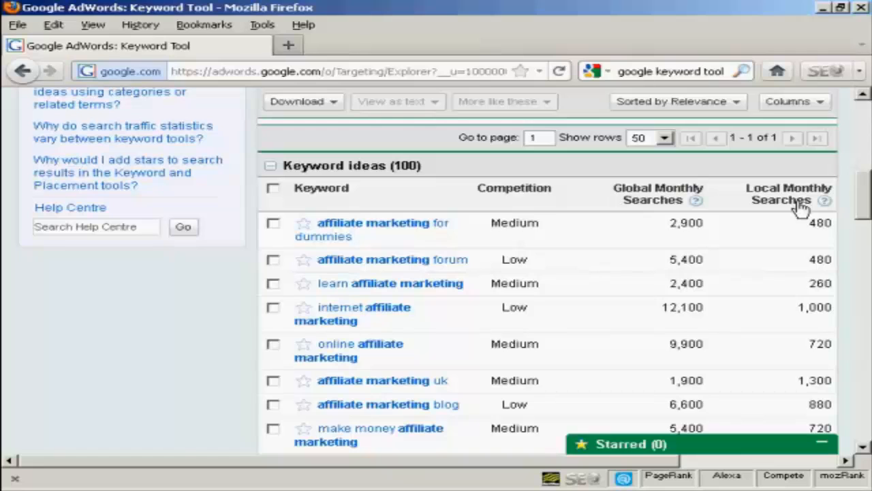
{"action": "mouse_move", "coordinate": [479, 207]}
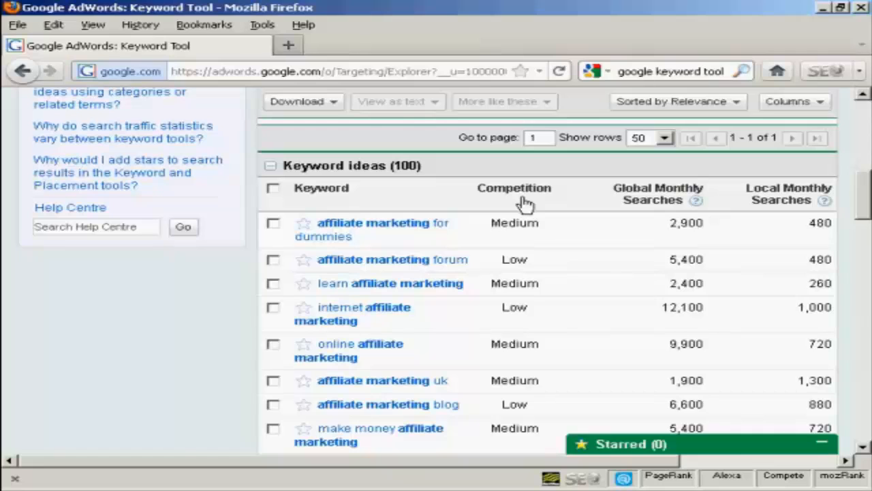
{"action": "mouse_move", "coordinate": [642, 211]}
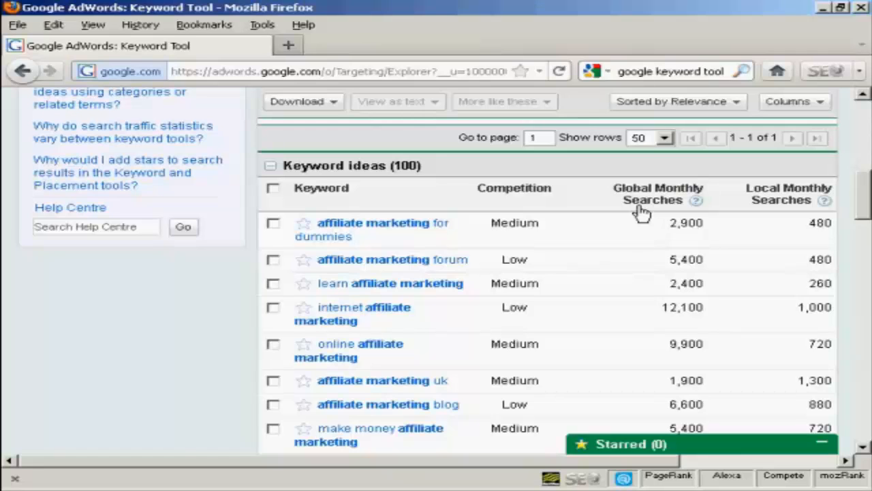
{"action": "mouse_move", "coordinate": [796, 203]}
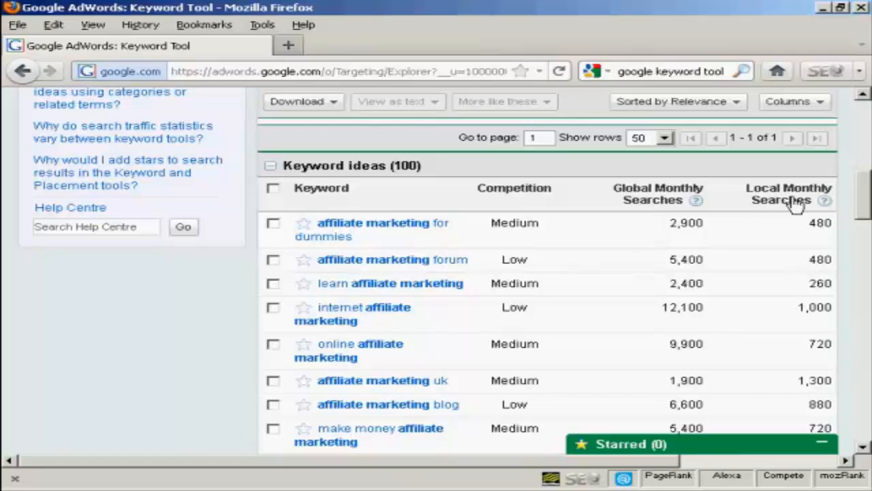
{"action": "mouse_move", "coordinate": [829, 206]}
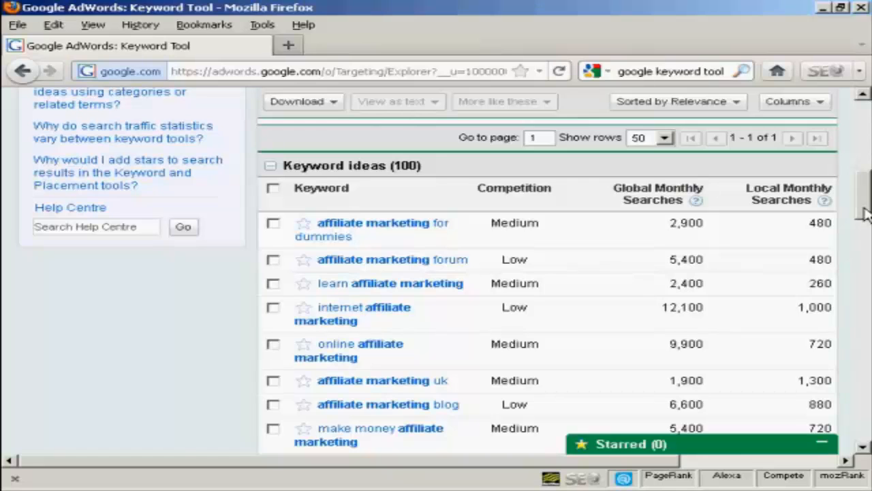
{"action": "mouse_move", "coordinate": [769, 213]}
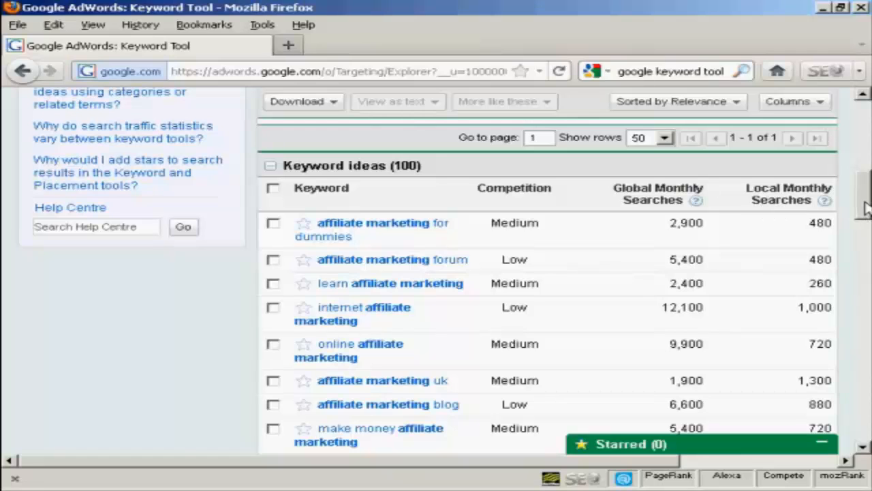
{"action": "mouse_move", "coordinate": [458, 193]}
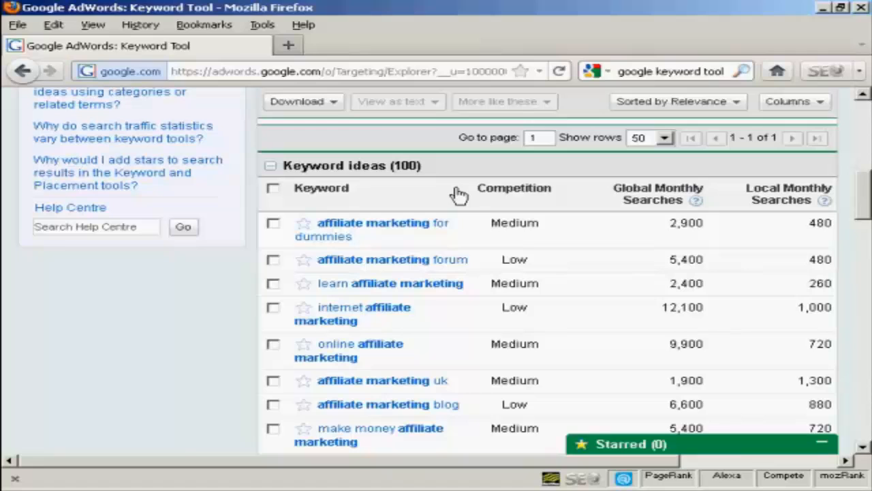
{"action": "mouse_move", "coordinate": [523, 196]}
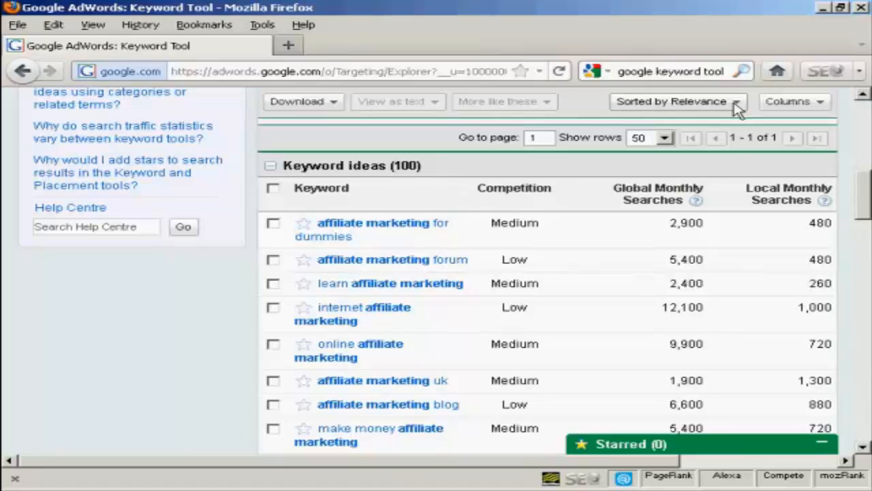
Step: Sort the keyword ideas by Global Monthly Searches instead of Relevance
{"action": "left_click", "coordinate": [679, 101]}
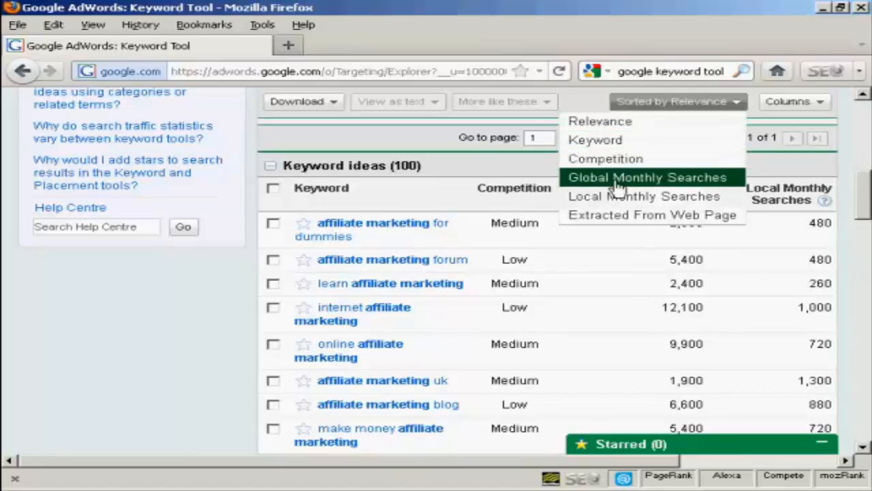
{"action": "mouse_move", "coordinate": [620, 202]}
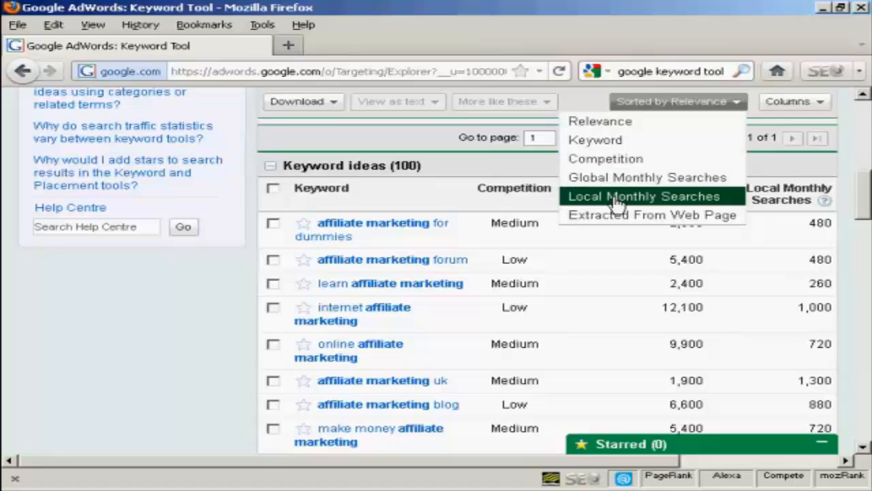
{"action": "mouse_move", "coordinate": [671, 215]}
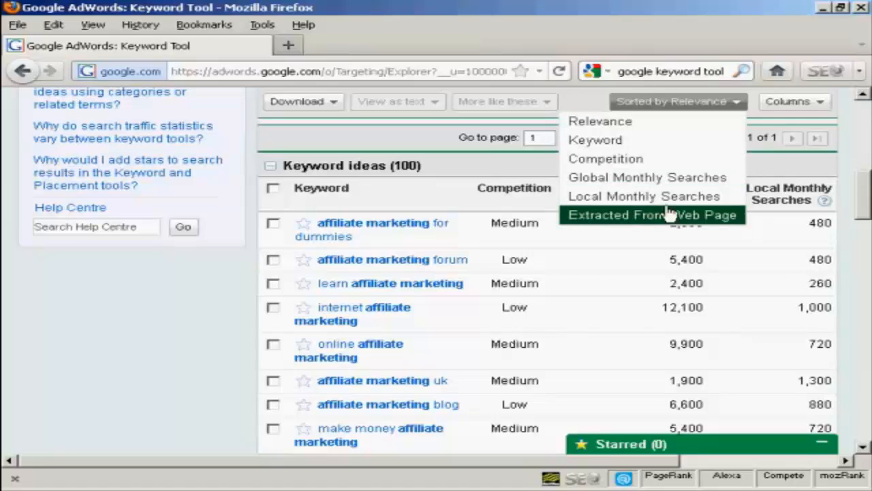
{"action": "mouse_move", "coordinate": [624, 158]}
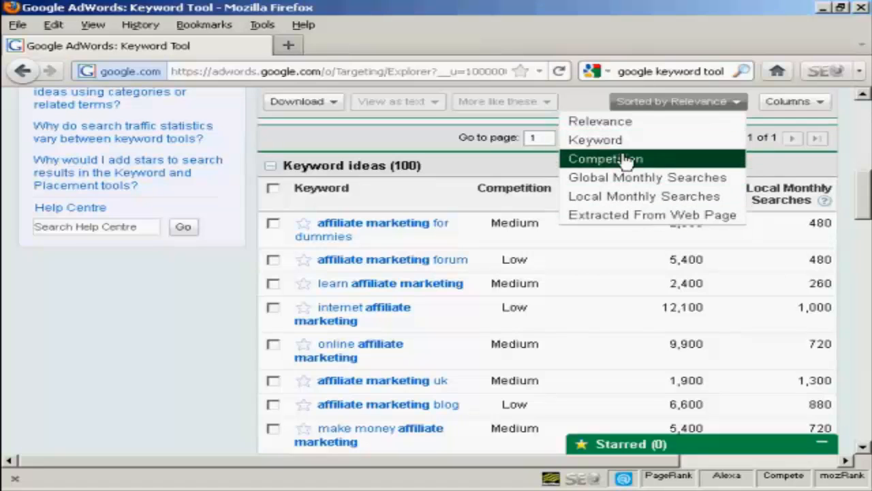
{"action": "mouse_move", "coordinate": [713, 178]}
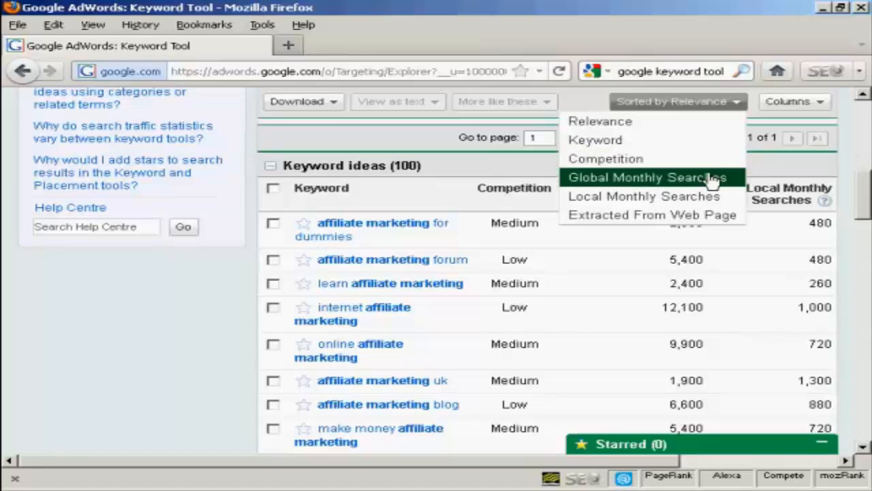
{"action": "mouse_move", "coordinate": [655, 190]}
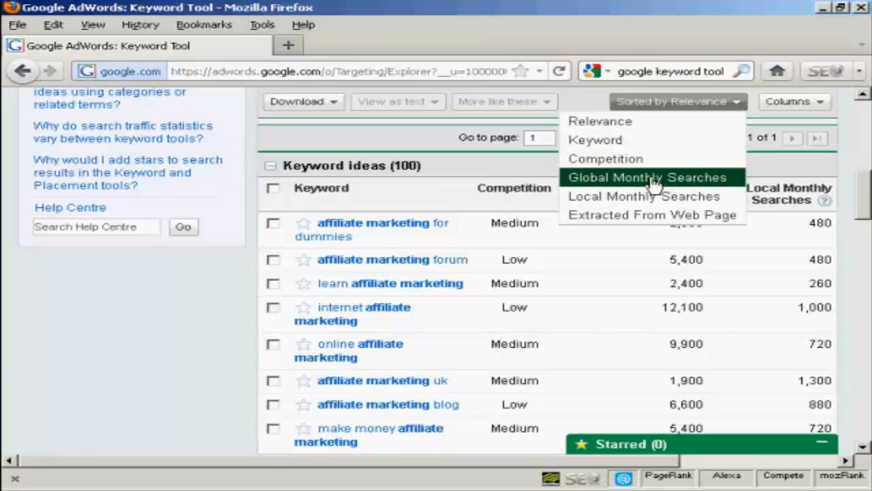
{"action": "left_click", "coordinate": [651, 177]}
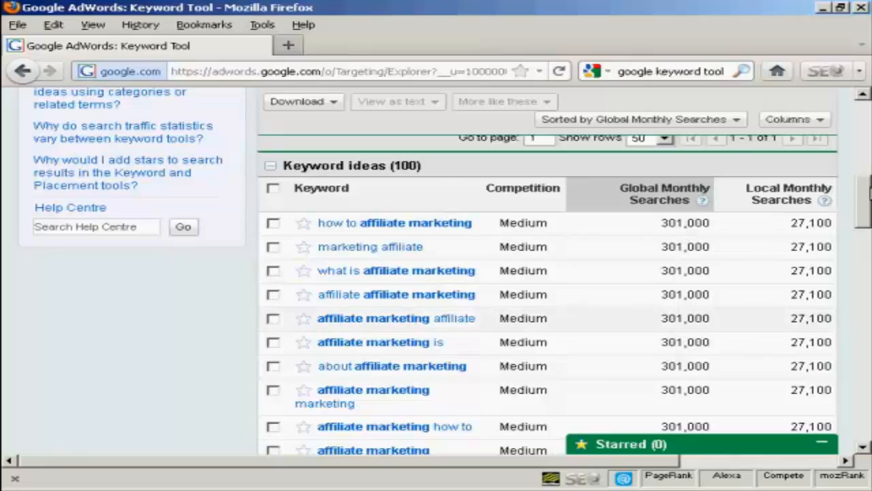
{"action": "scroll", "scroll_direction": "down", "scroll_amount": 3}
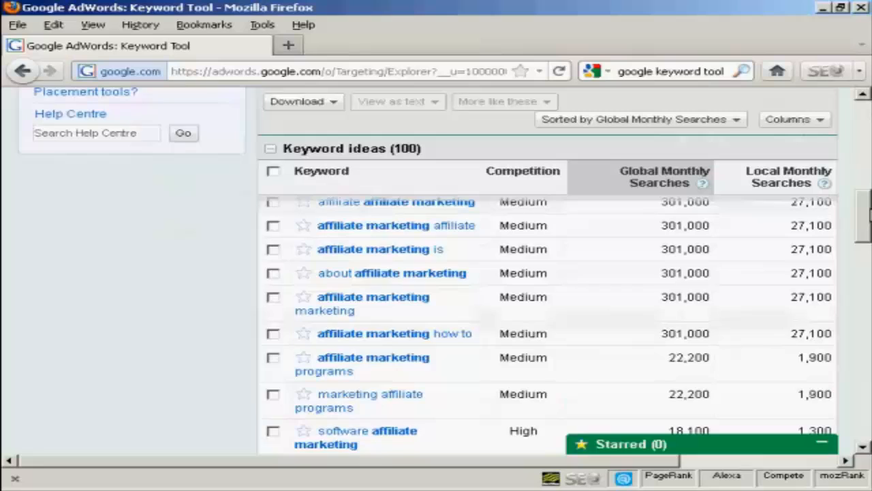
{"action": "scroll", "scroll_direction": "down", "scroll_amount": 3}
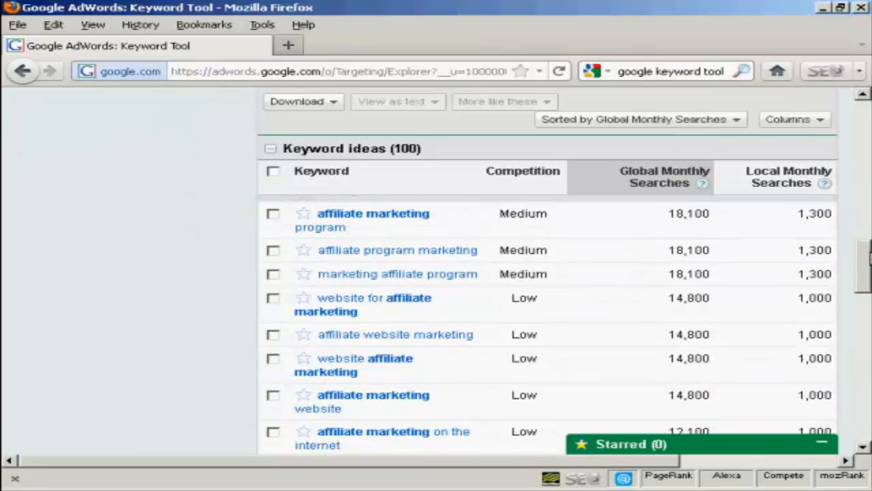
{"action": "mouse_move", "coordinate": [865, 256]}
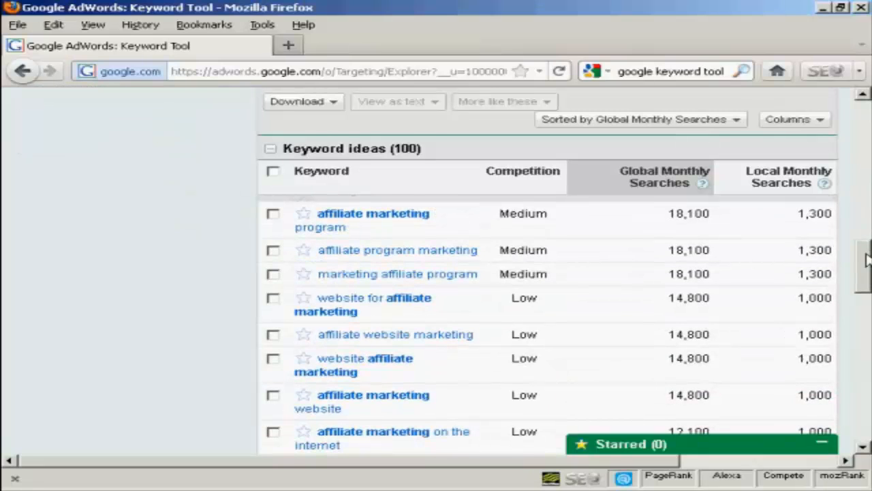
{"action": "mouse_move", "coordinate": [496, 357]}
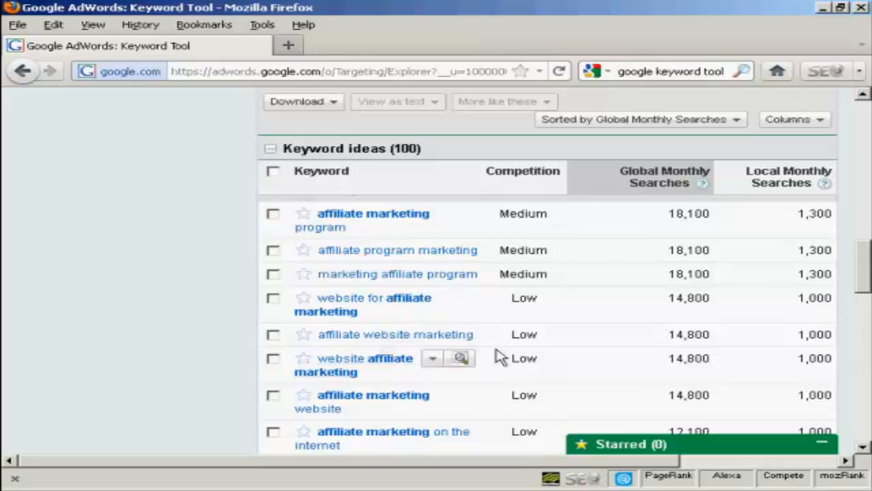
{"action": "mouse_move", "coordinate": [523, 349]}
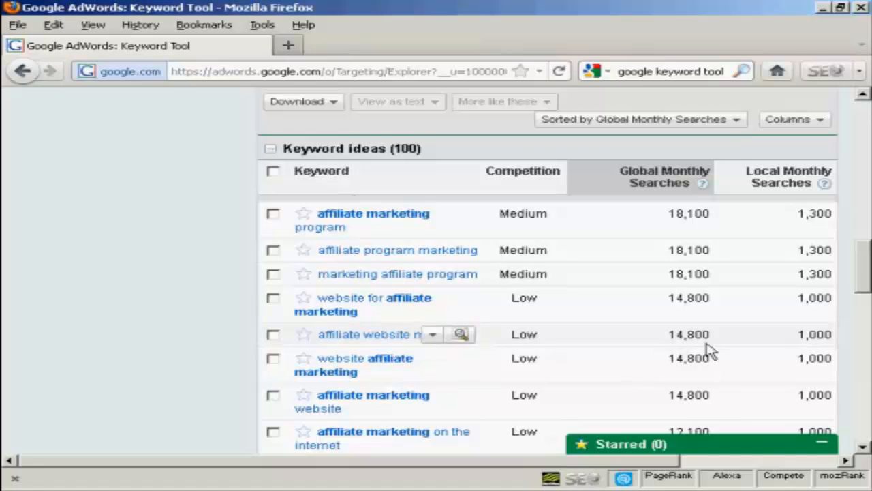
{"action": "mouse_move", "coordinate": [692, 353]}
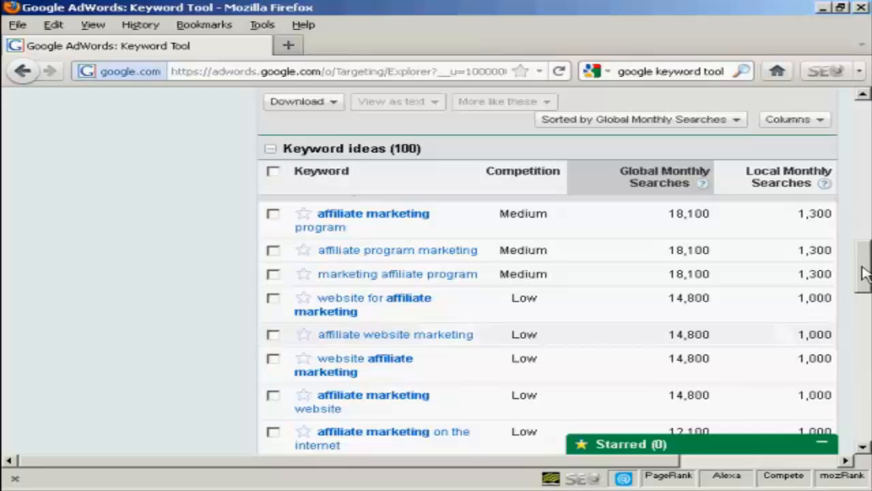
{"action": "scroll", "scroll_direction": "down", "scroll_amount": 3}
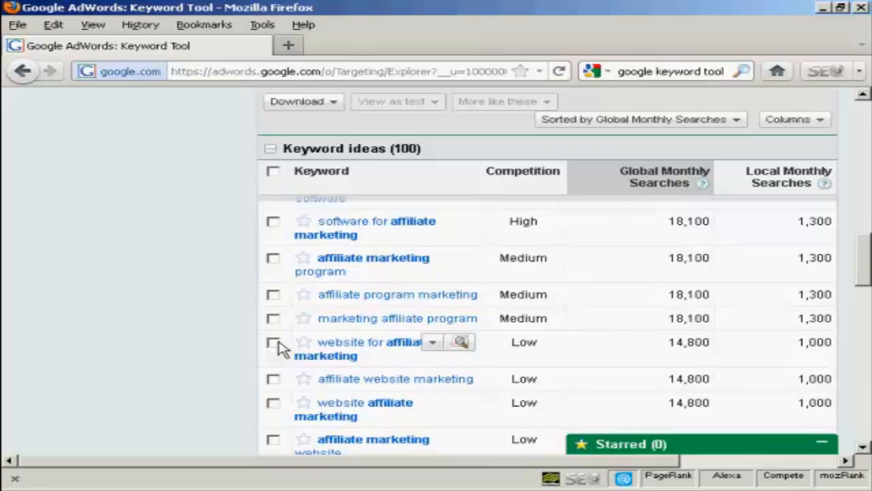
Step: Tick website for affiliate marketing, affiliate marketing on the internet, and affiliate marketing program
{"action": "left_click", "coordinate": [273, 342]}
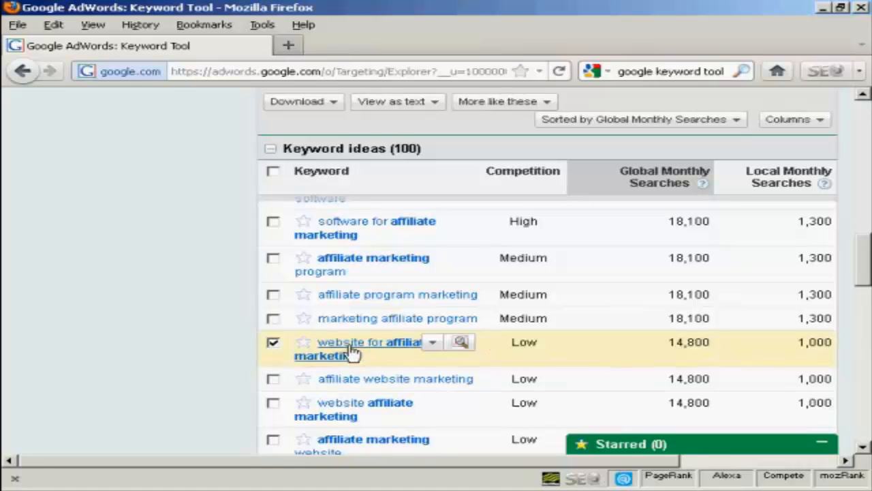
{"action": "mouse_move", "coordinate": [866, 281]}
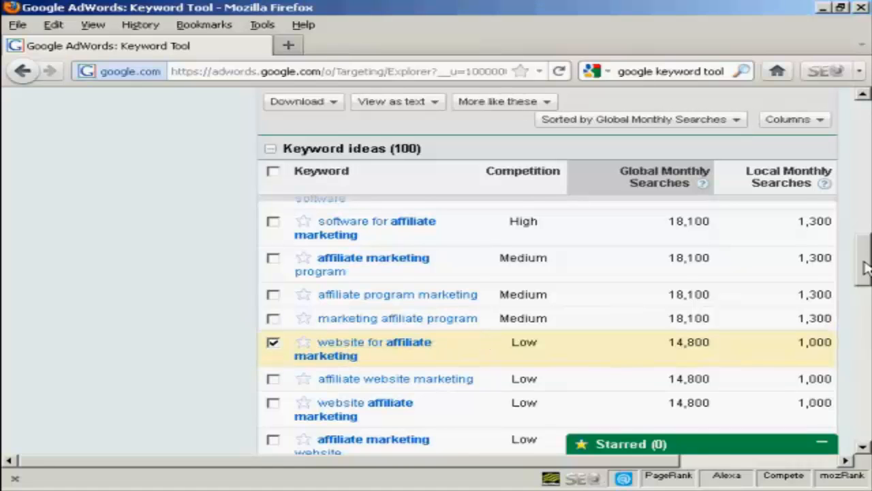
{"action": "scroll", "scroll_direction": "down", "scroll_amount": 3}
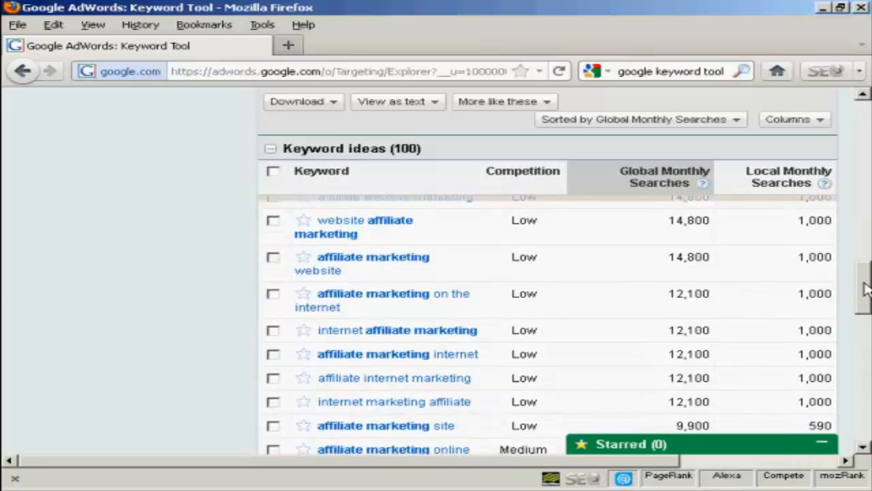
{"action": "left_click", "coordinate": [273, 210]}
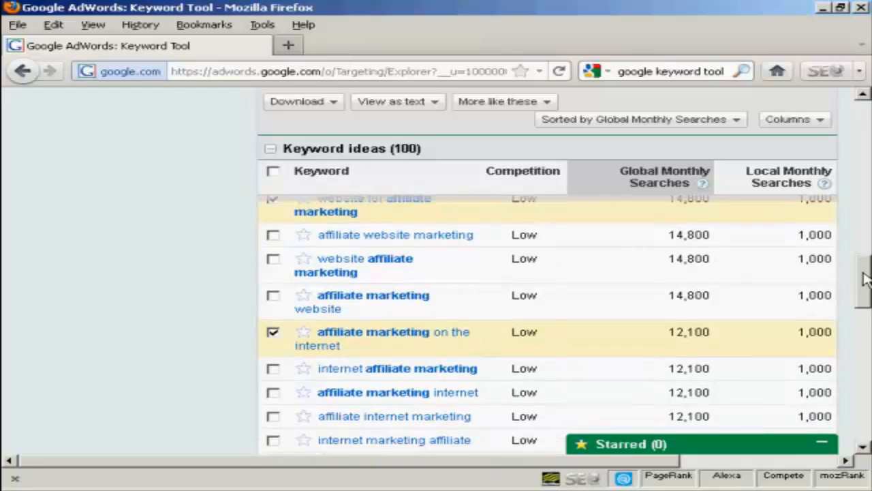
{"action": "scroll", "scroll_direction": "down", "scroll_amount": 3}
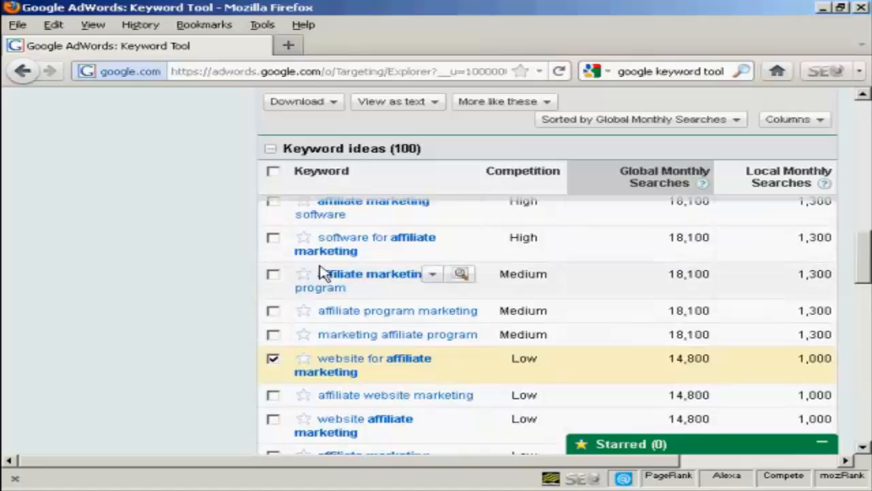
{"action": "left_click", "coordinate": [273, 274]}
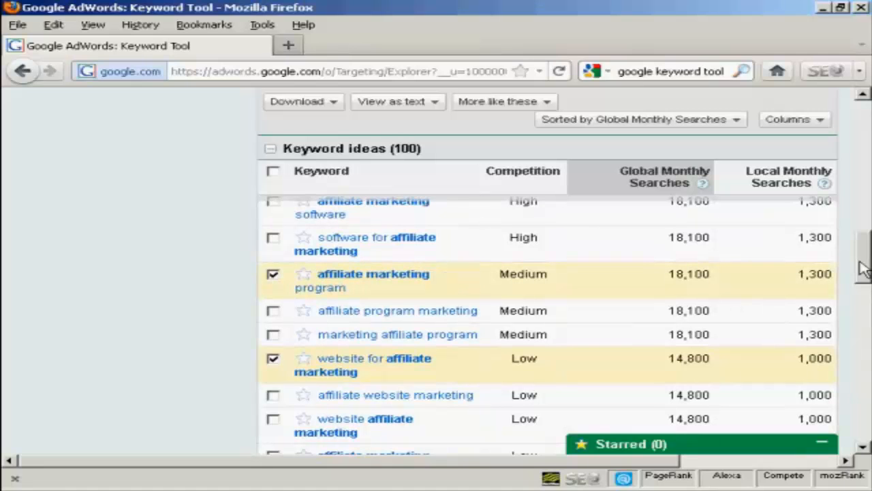
{"action": "scroll", "scroll_direction": "down", "scroll_amount": 3}
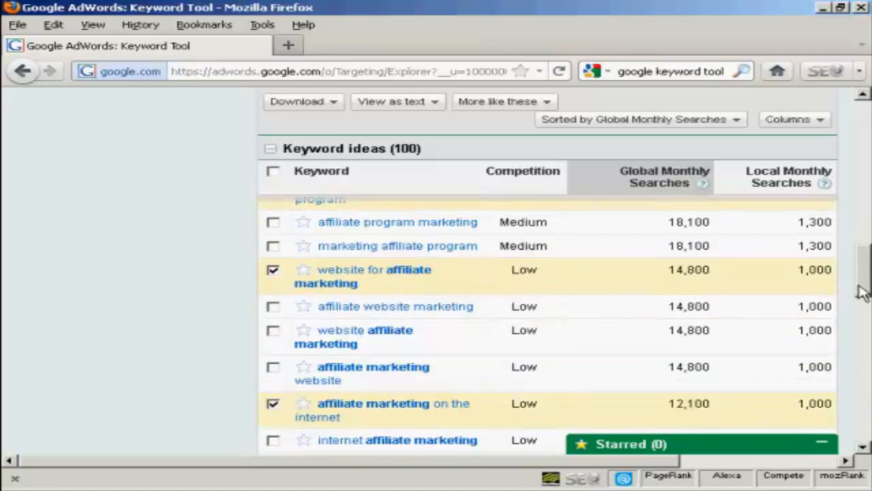
{"action": "scroll", "scroll_direction": "down", "scroll_amount": 3}
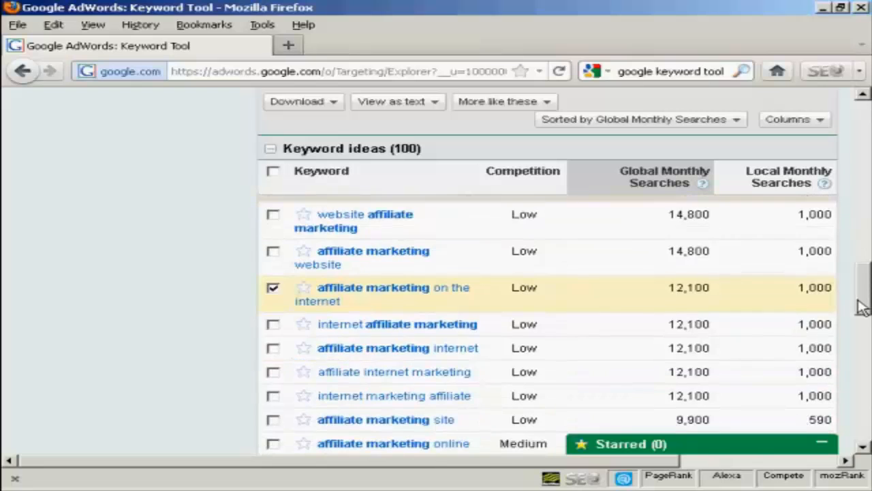
{"action": "scroll", "scroll_direction": "down", "scroll_amount": 3}
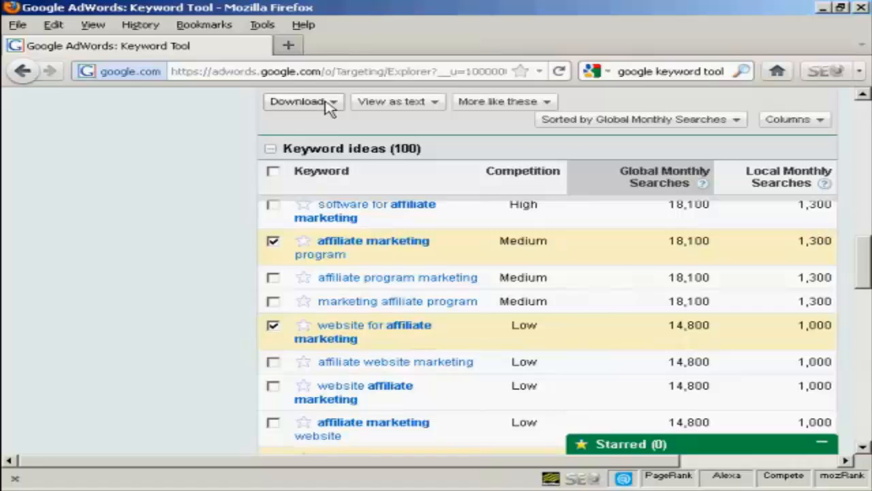
Step: Choose Download > Selected for the three keywords, with CSV for Excel as format
{"action": "left_click", "coordinate": [302, 101]}
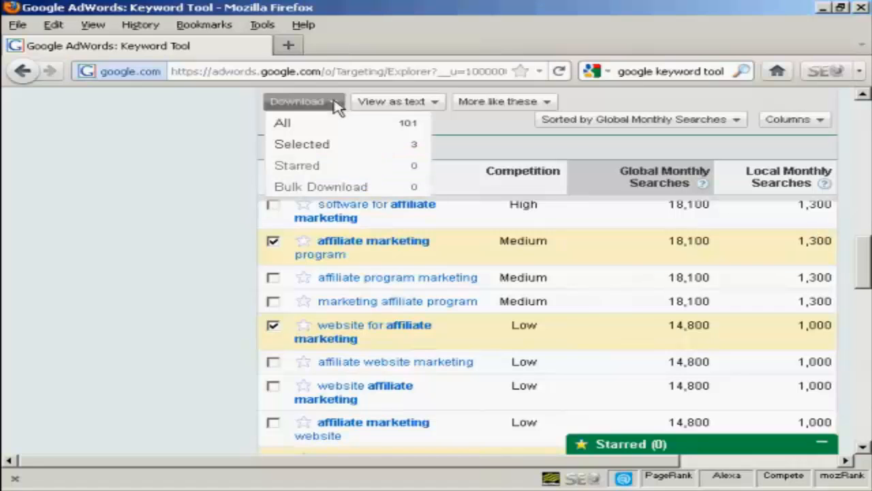
{"action": "mouse_move", "coordinate": [327, 147]}
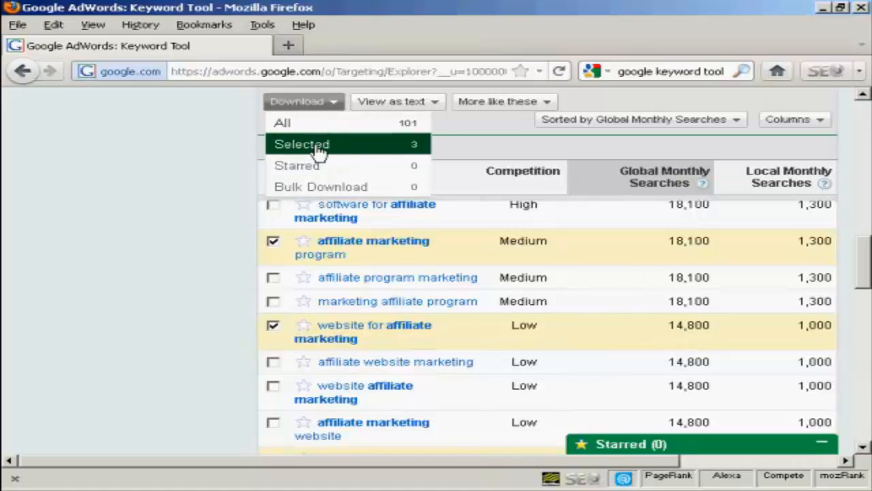
{"action": "left_click", "coordinate": [301, 144]}
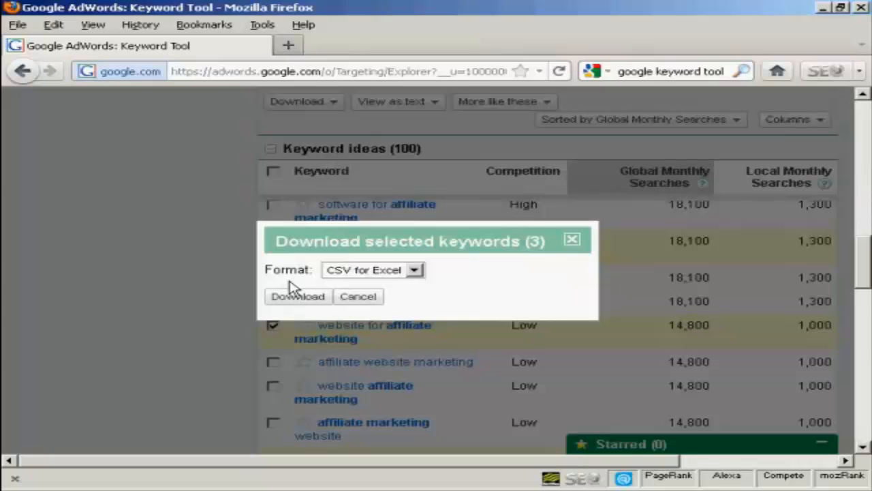
{"action": "mouse_move", "coordinate": [352, 286]}
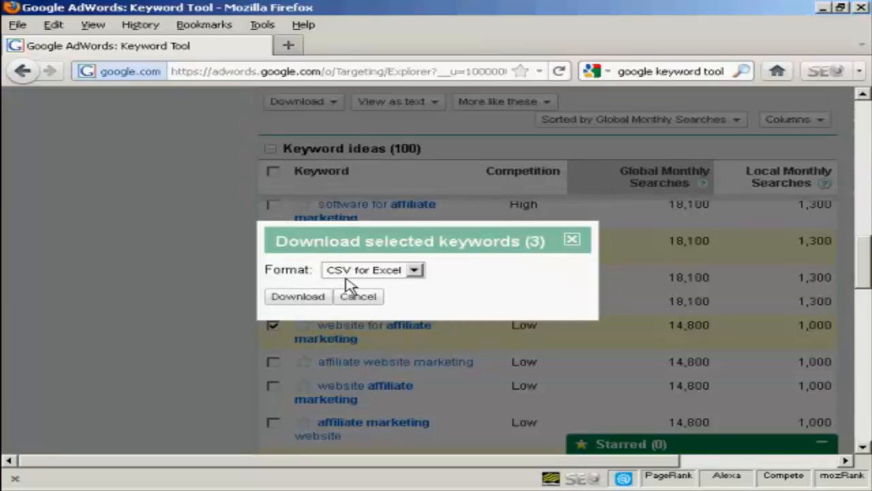
{"action": "mouse_move", "coordinate": [398, 286]}
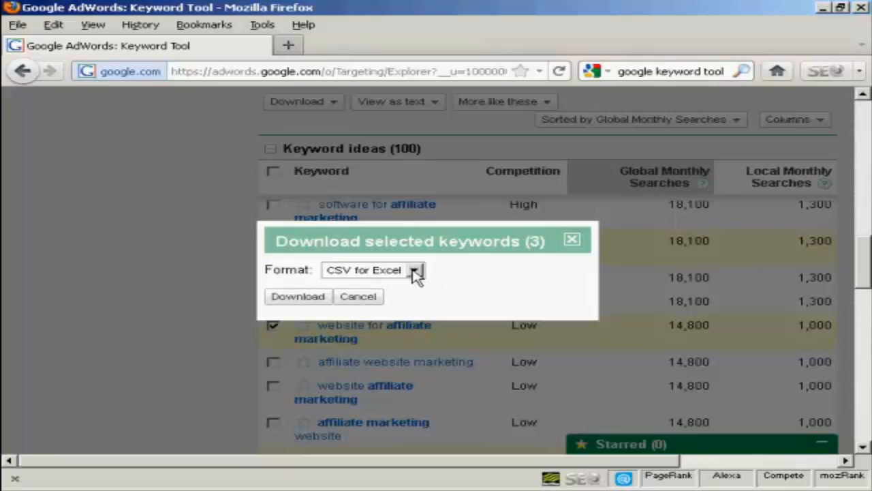
{"action": "left_click", "coordinate": [416, 270]}
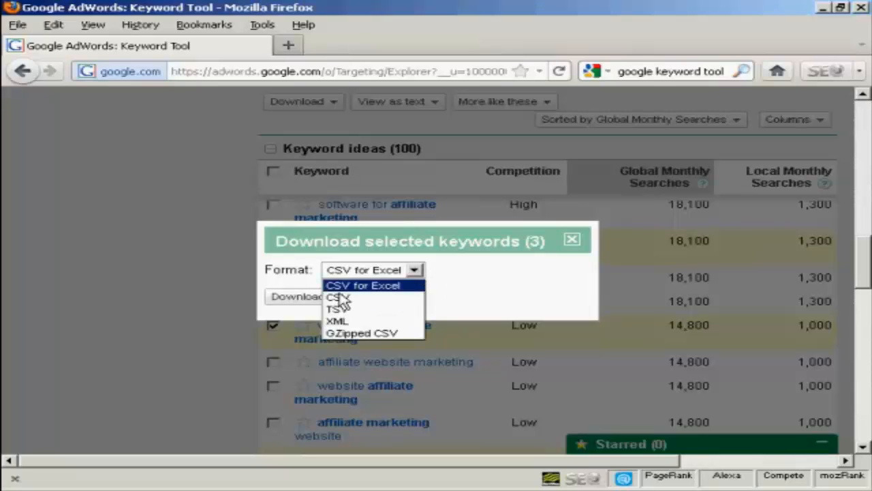
{"action": "mouse_move", "coordinate": [343, 297]}
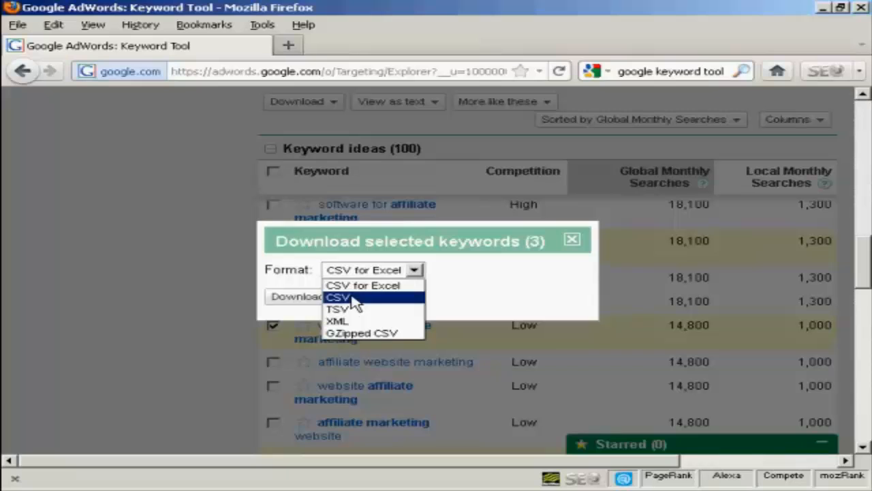
{"action": "mouse_move", "coordinate": [338, 308]}
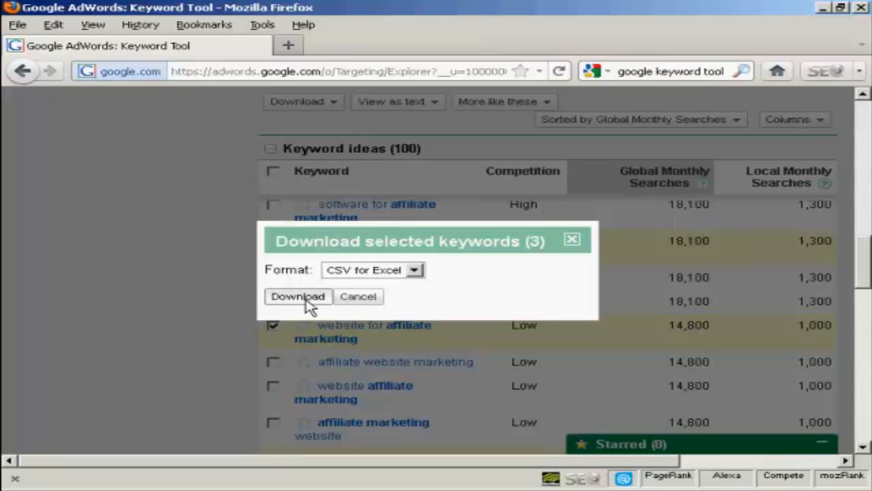
Step: Save the keywords CSV file to disk and close the Downloads window
{"action": "left_click", "coordinate": [297, 297]}
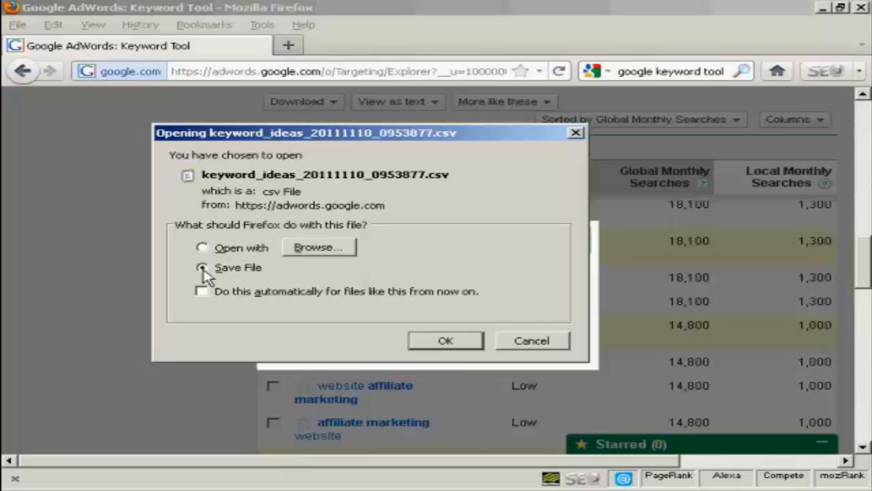
{"action": "left_click", "coordinate": [201, 267]}
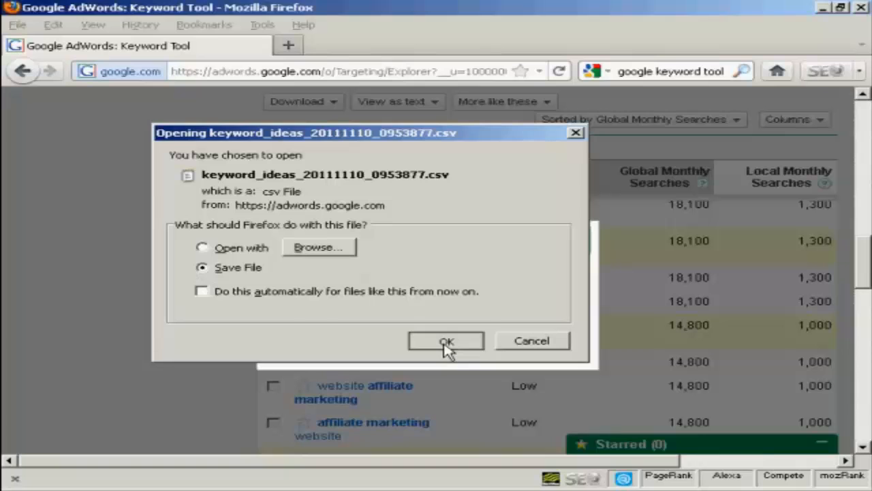
{"action": "left_click", "coordinate": [444, 341]}
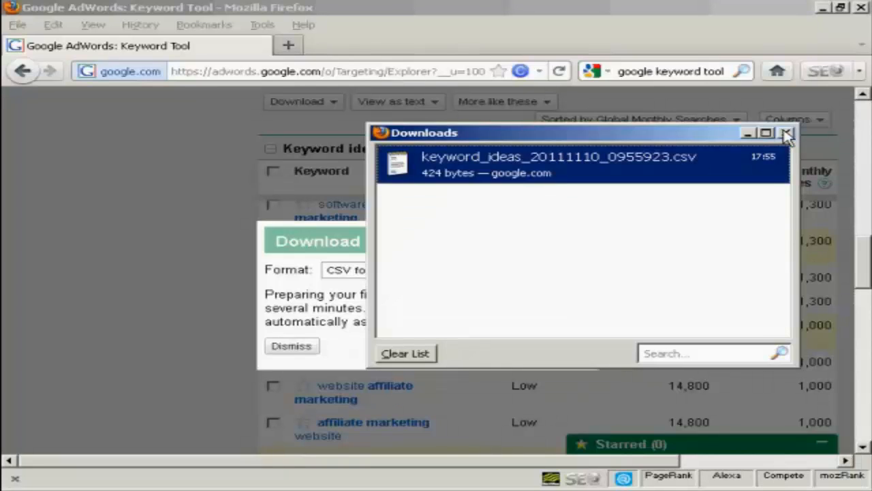
{"action": "left_click", "coordinate": [785, 137]}
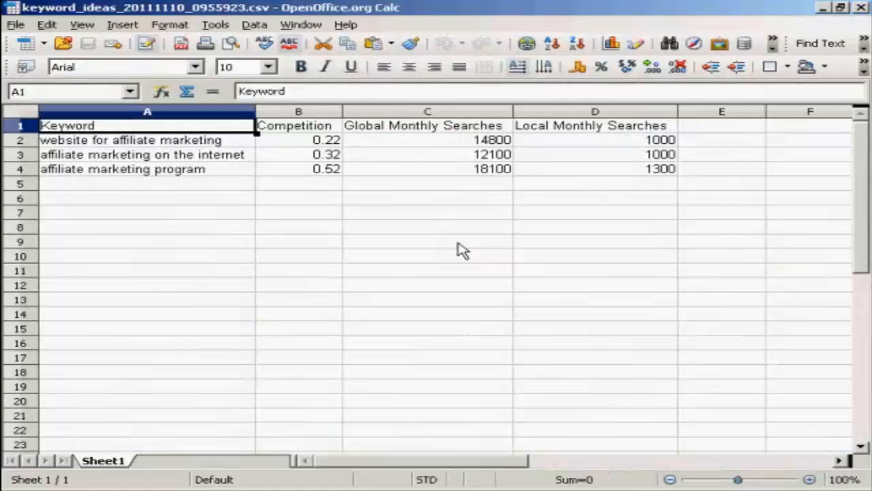
{"action": "mouse_move", "coordinate": [300, 172]}
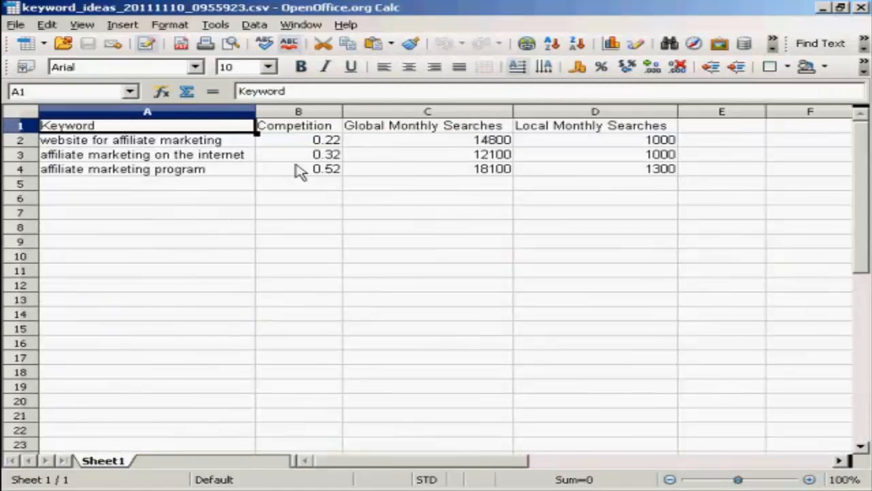
Step: Select cell A2 in Calc to review the first downloaded keyword
{"action": "left_click", "coordinate": [147, 139]}
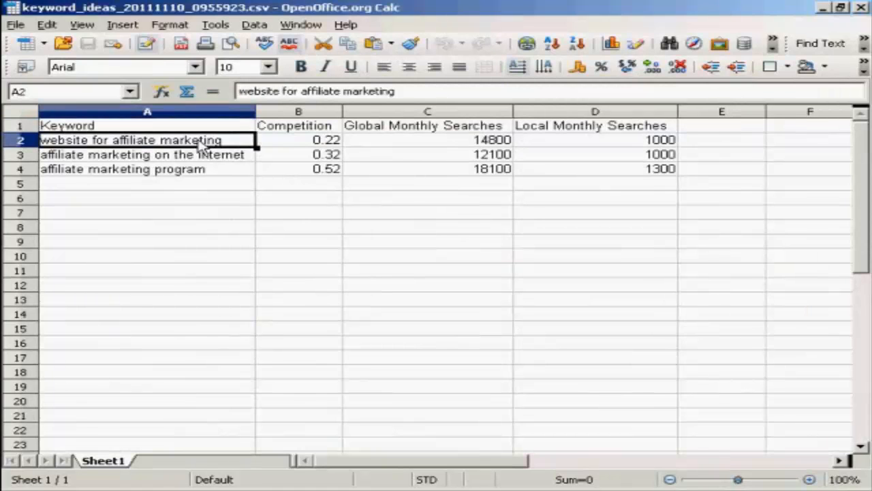